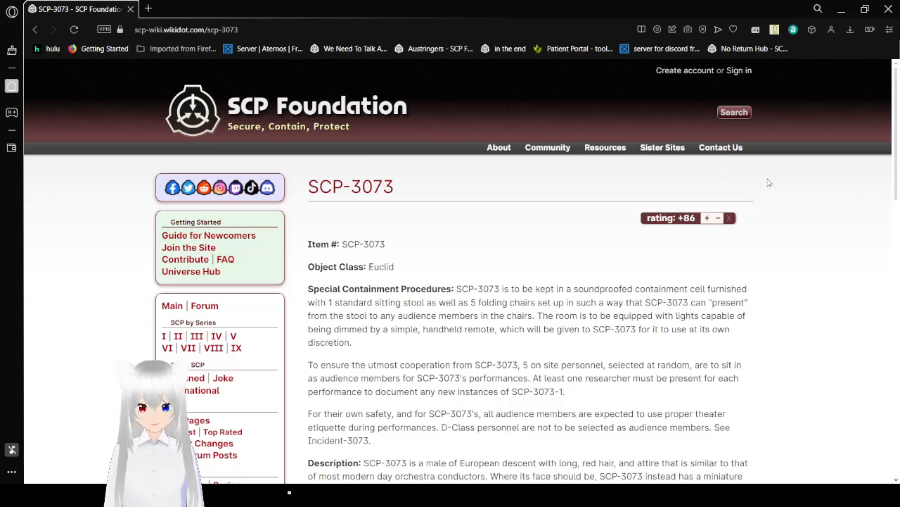
pyautogui.scroll(-3)
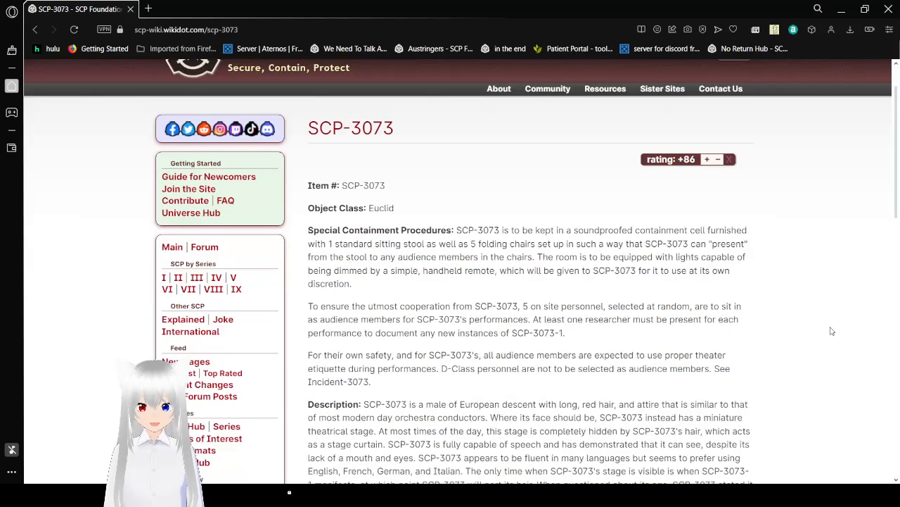
pyautogui.scroll(-3)
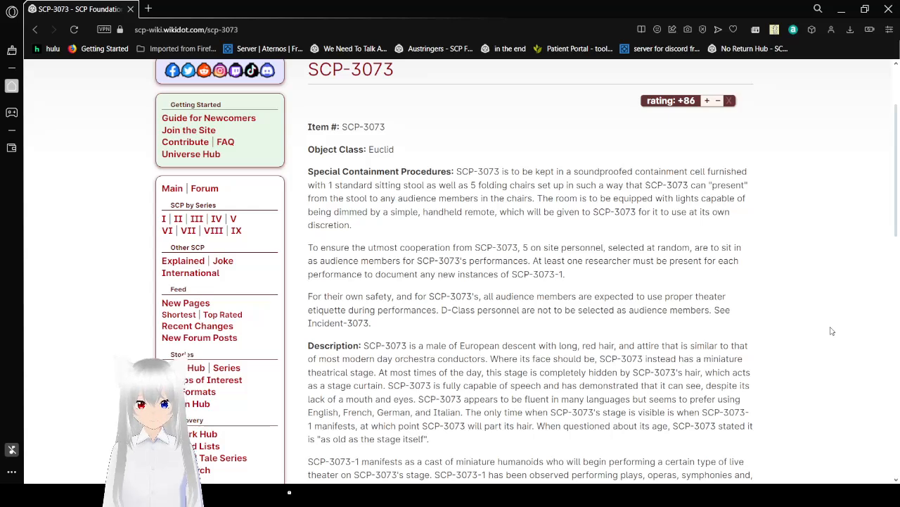
pyautogui.scroll(-3)
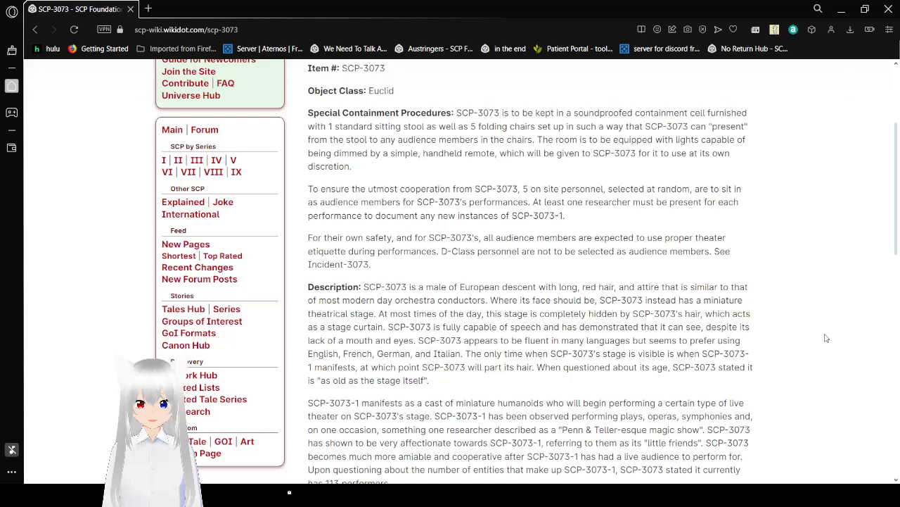
pyautogui.scroll(-3)
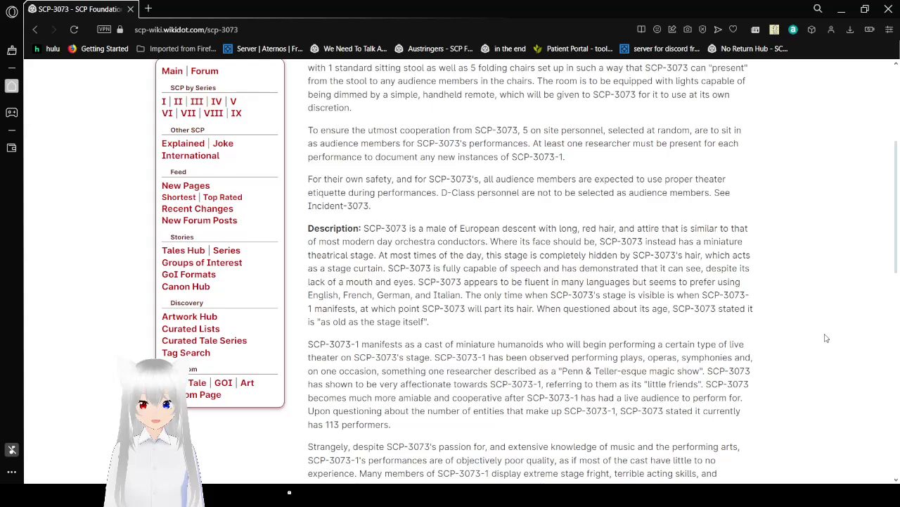
pyautogui.scroll(-3)
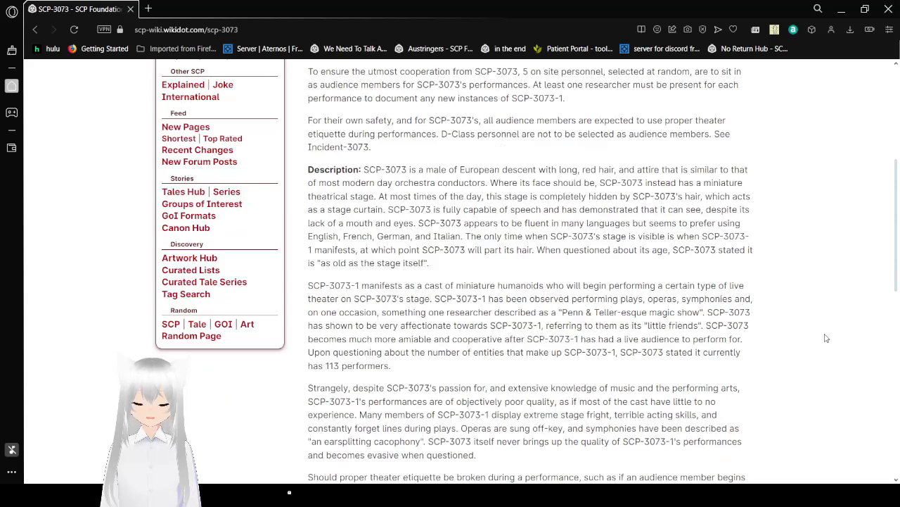
pyautogui.scroll(-3)
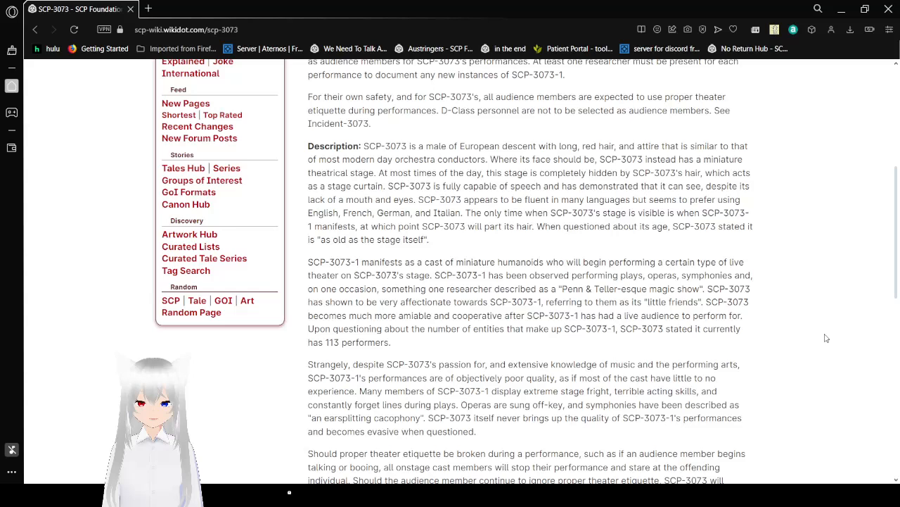
pyautogui.scroll(-3)
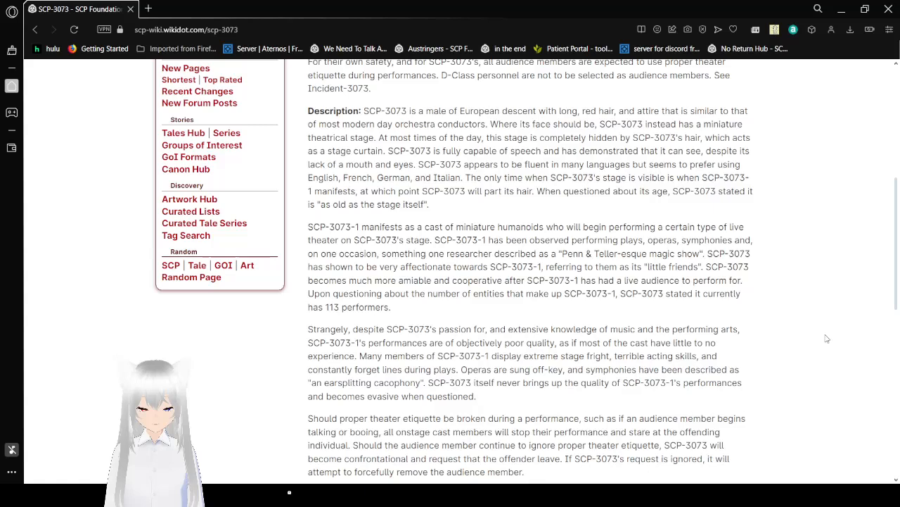
pyautogui.scroll(-3)
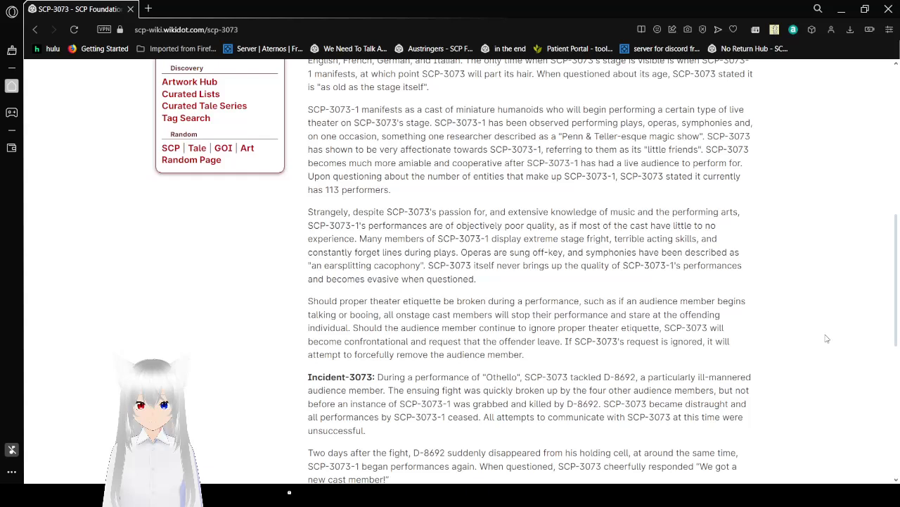
pyautogui.scroll(-3)
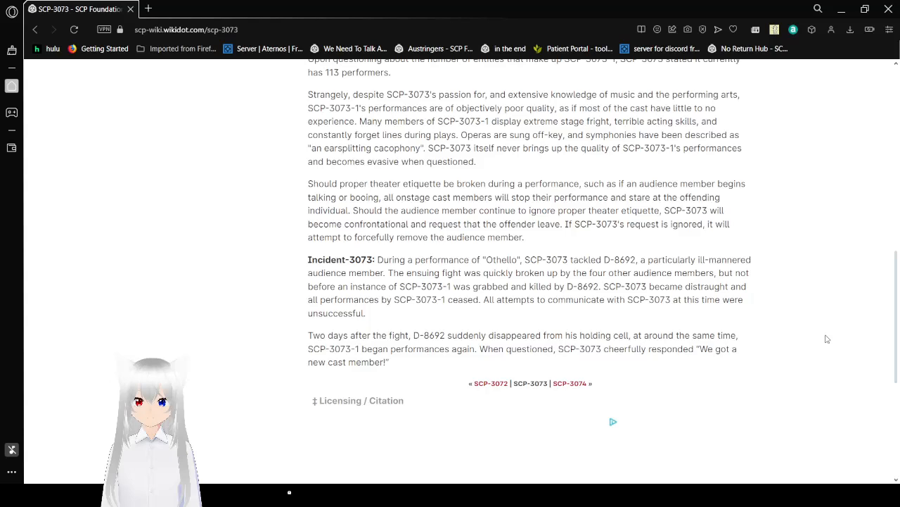
pyautogui.scroll(-3)
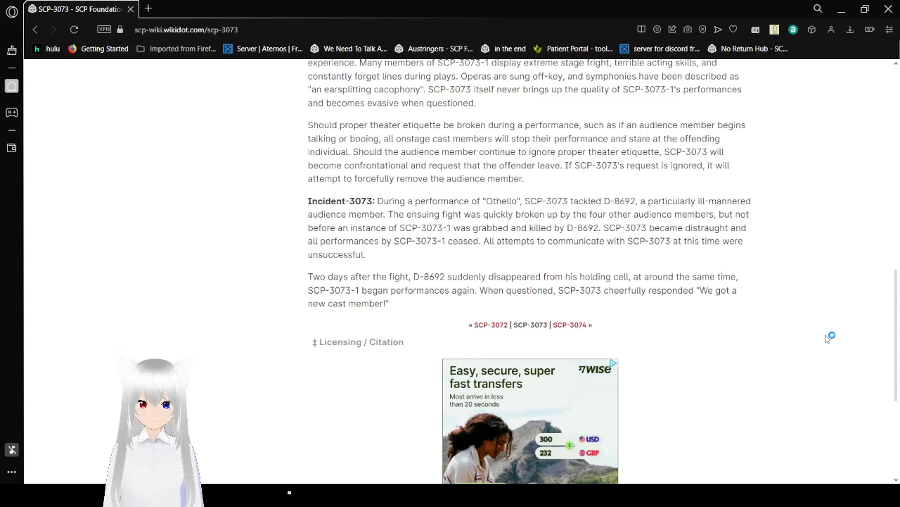
pyautogui.scroll(-3)
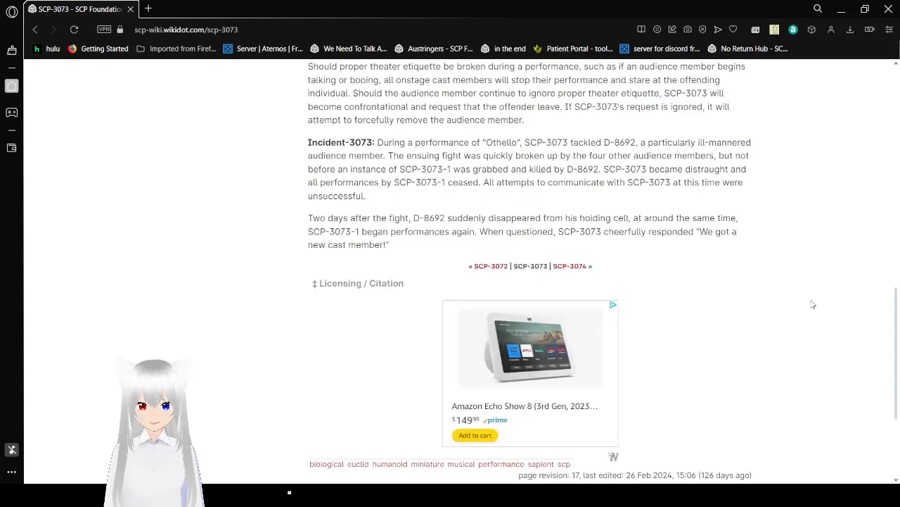